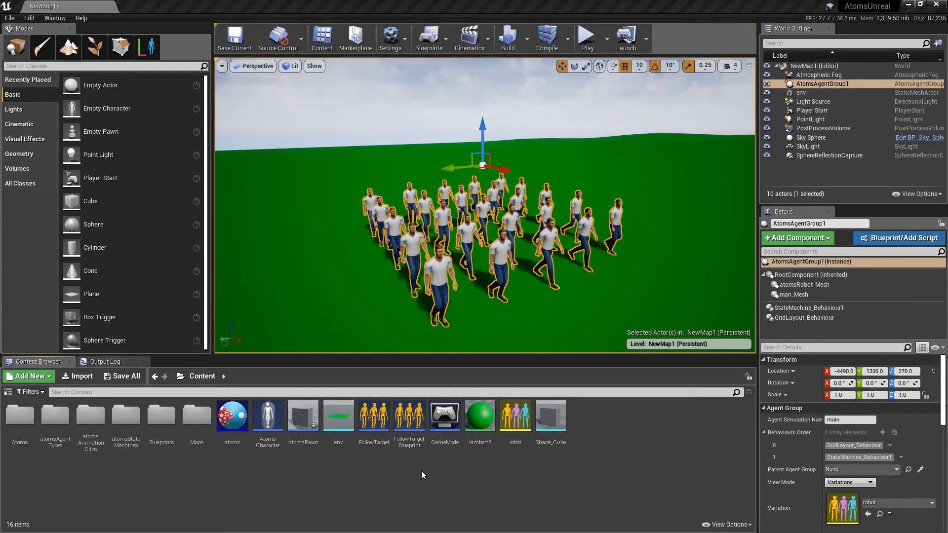
# Create a Blueprint class with Blueprint_BehaviourComponent (found via 'beha') as its parent
pyautogui.click(28, 377)
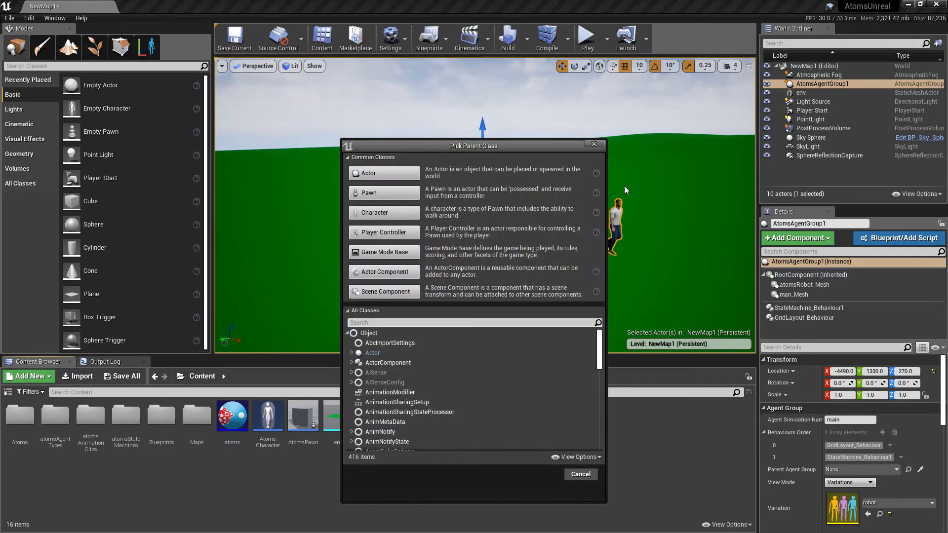
pyautogui.write('b')
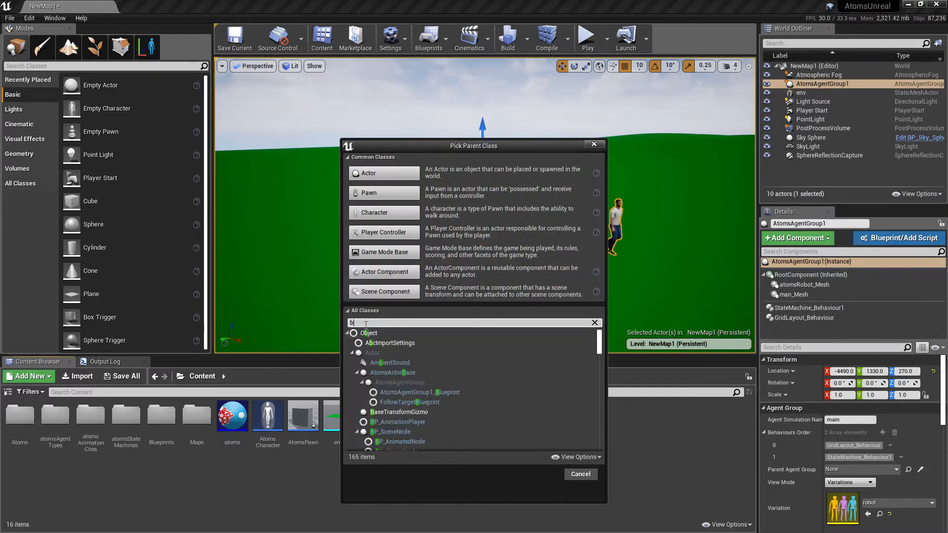
pyautogui.write('eha')
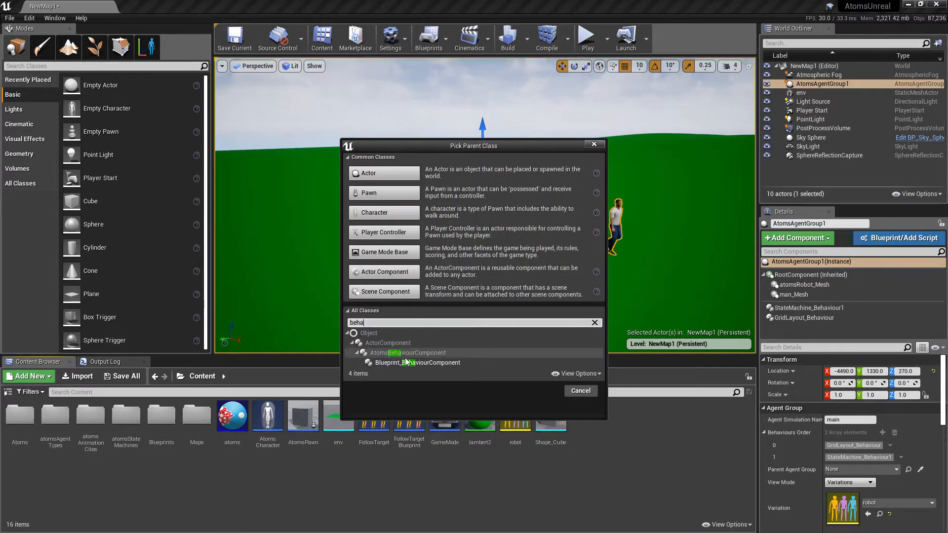
pyautogui.click(416, 362)
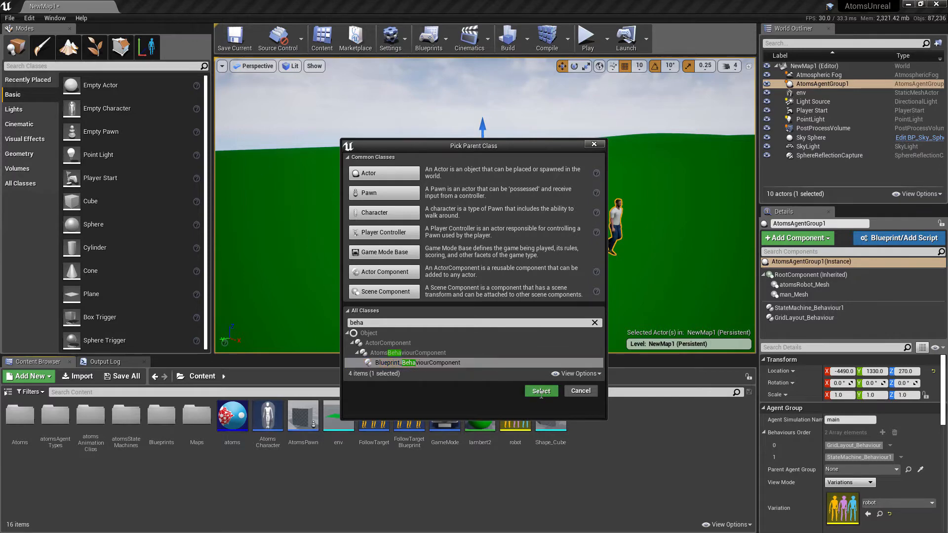
pyautogui.click(541, 391)
pyautogui.write('ChangeState')
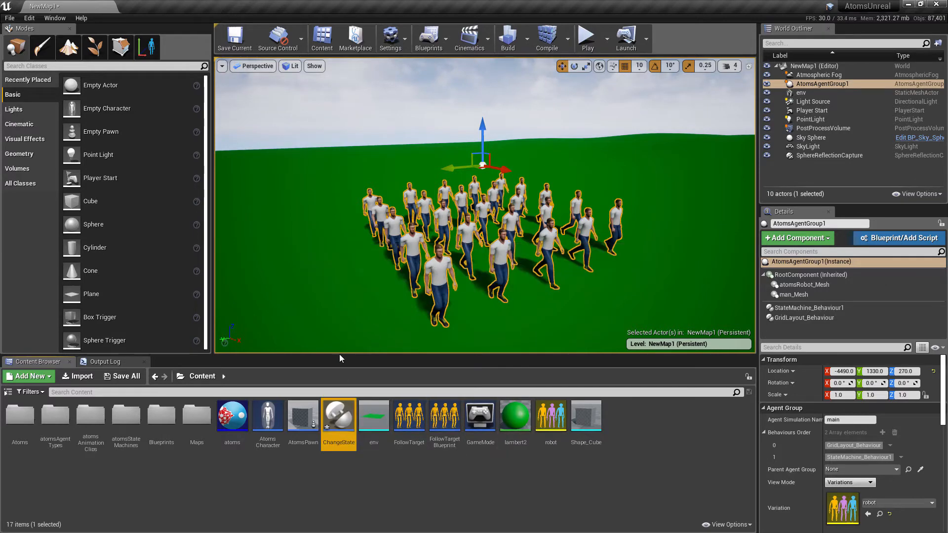
# Edit ChangeState and override the Init Frame event in its Event Graph
pyautogui.doubleClick(339, 416)
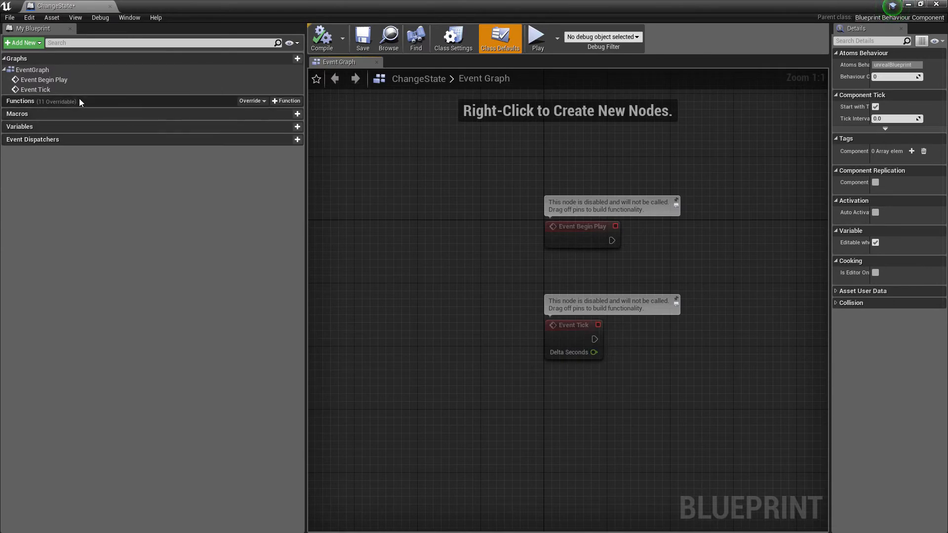
pyautogui.click(250, 100)
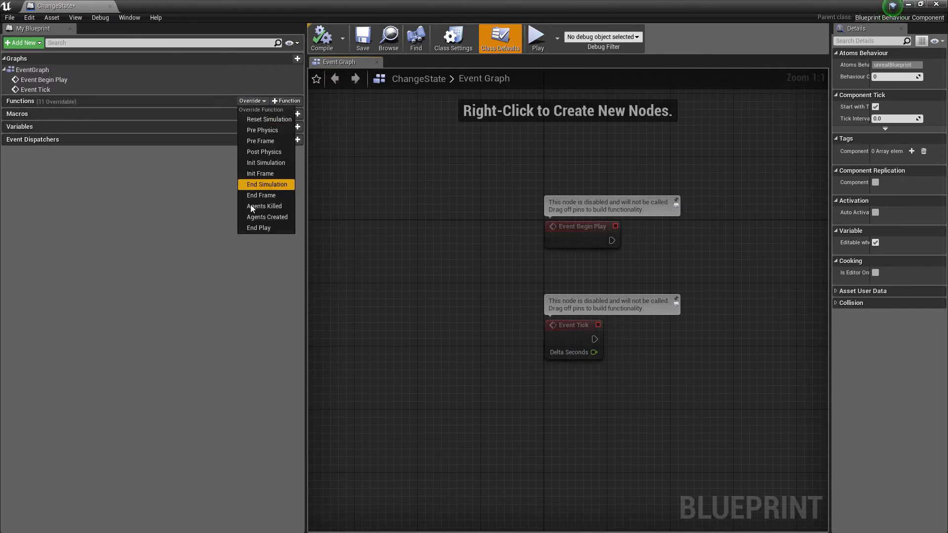
pyautogui.moveTo(260, 174)
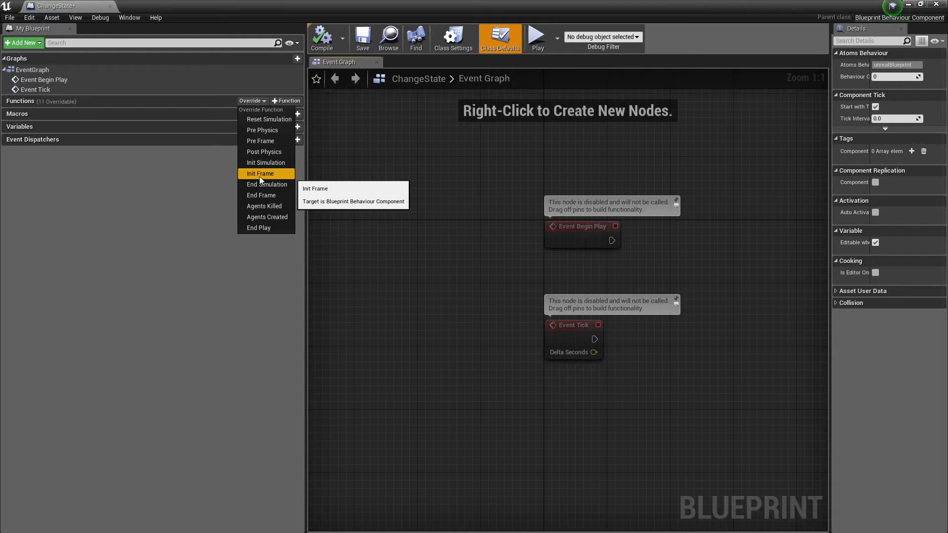
pyautogui.click(260, 173)
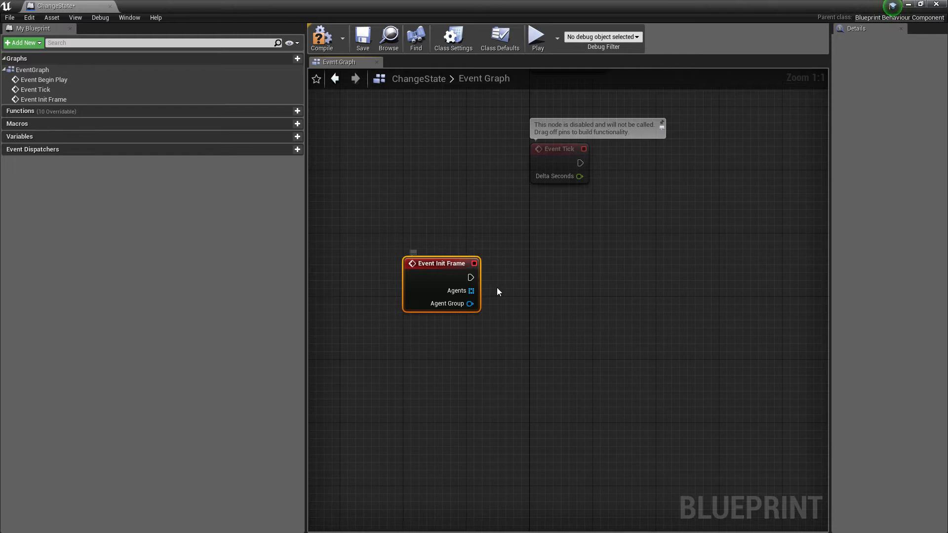
# With Context Sensitive off, add Get Behaviour Module for StateMachine_Behaviour1 and search 'set modul'
pyautogui.rightClick(498, 291)
pyautogui.write('g')
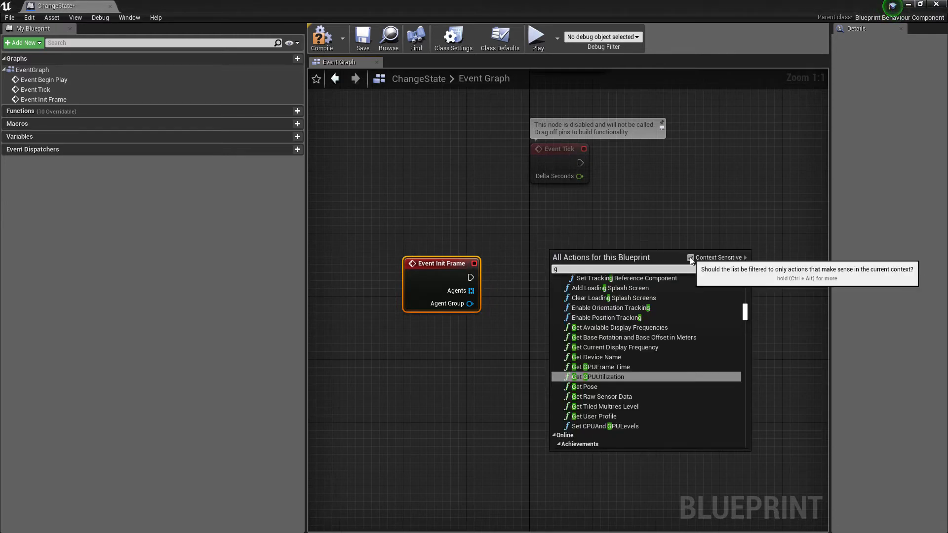
pyautogui.click(691, 256)
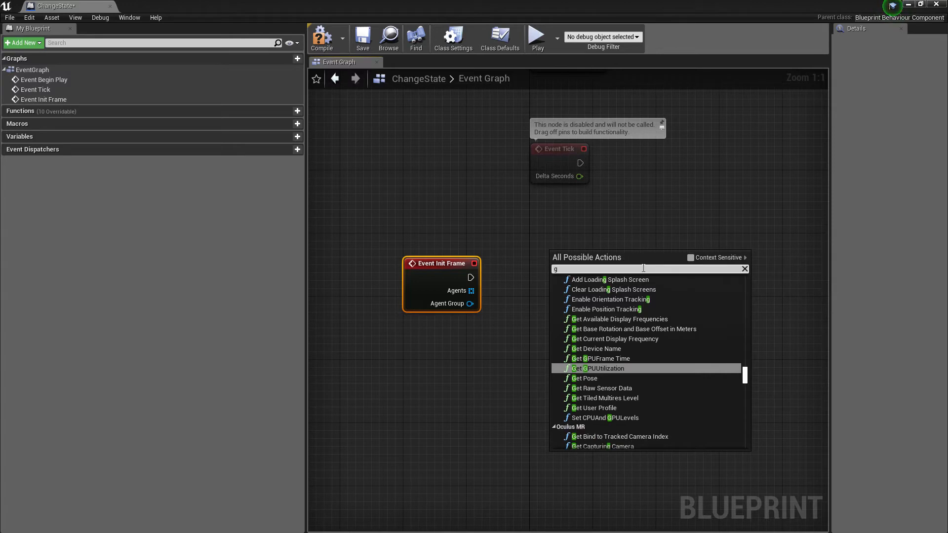
pyautogui.write('et')
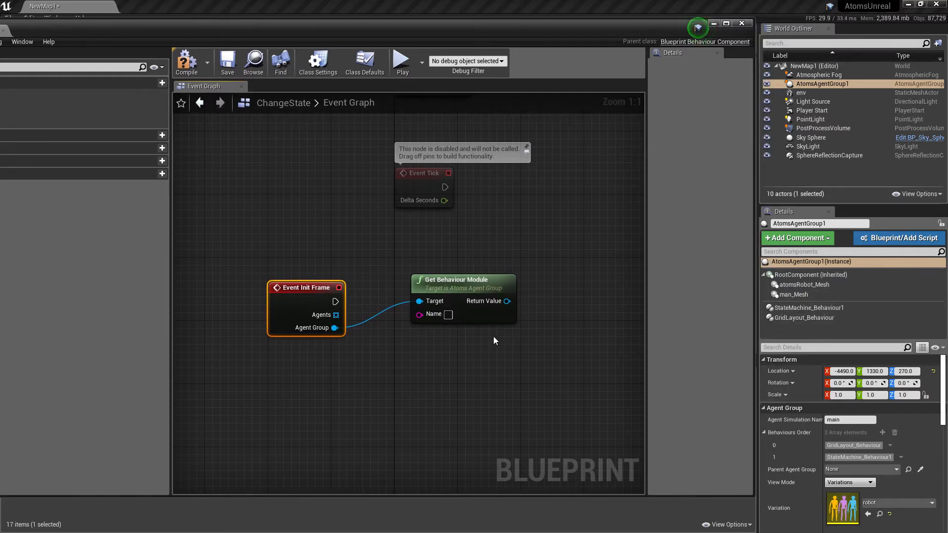
pyautogui.moveTo(434, 314)
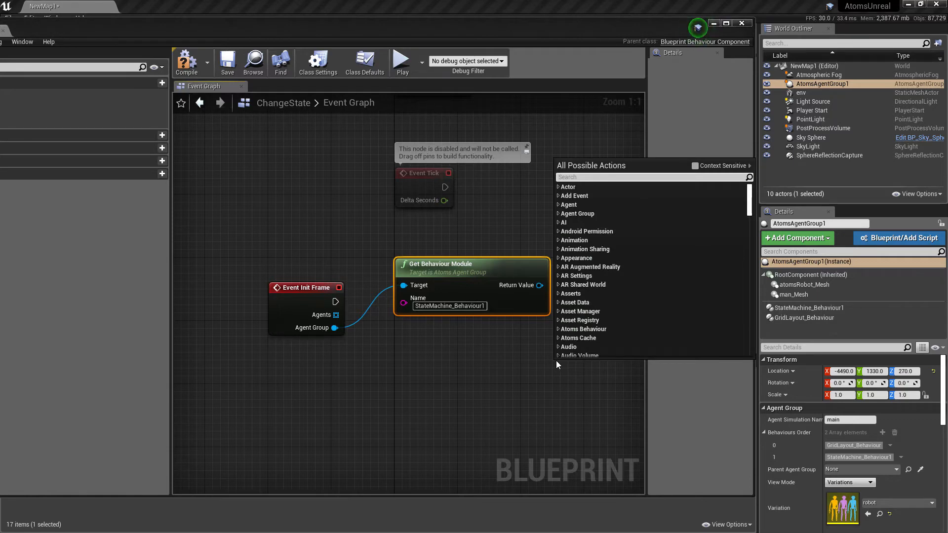
pyautogui.write('set modul')
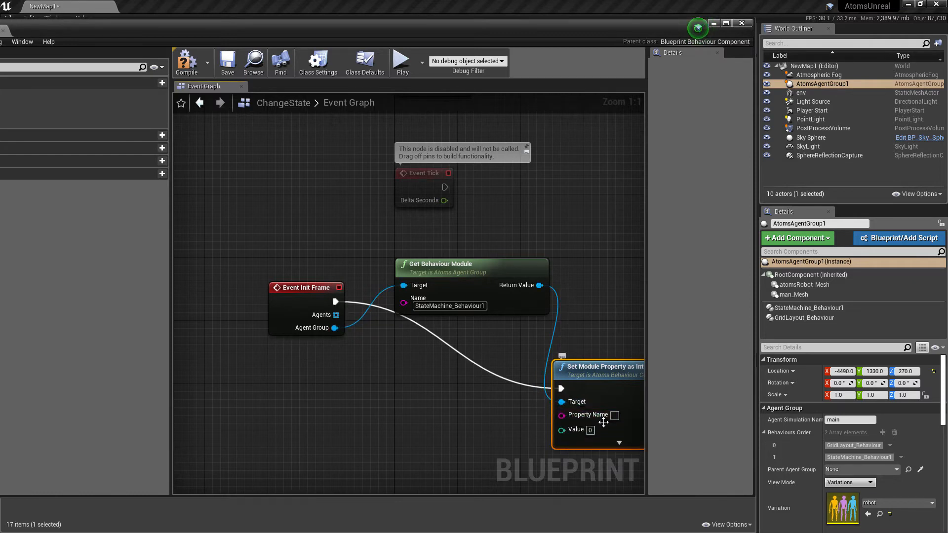
pyautogui.moveTo(618, 415)
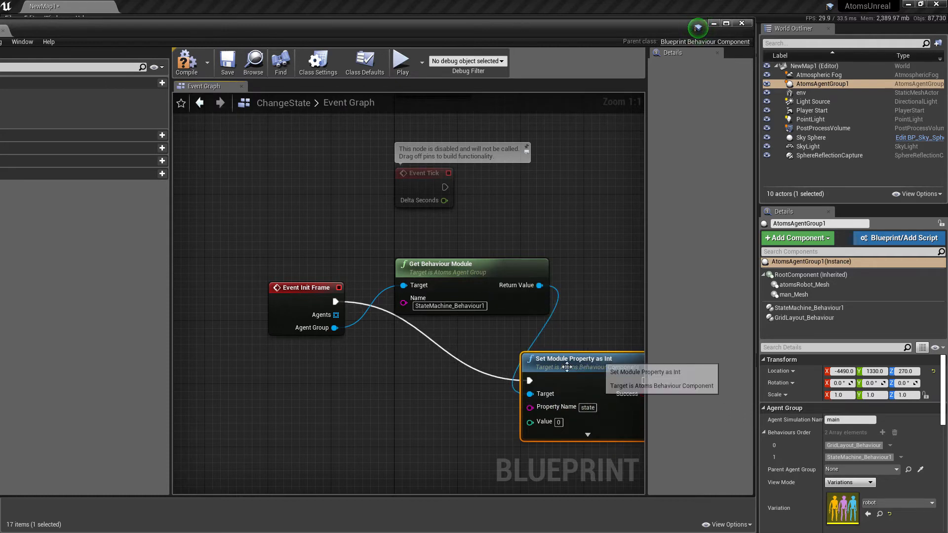
pyautogui.moveTo(807, 309)
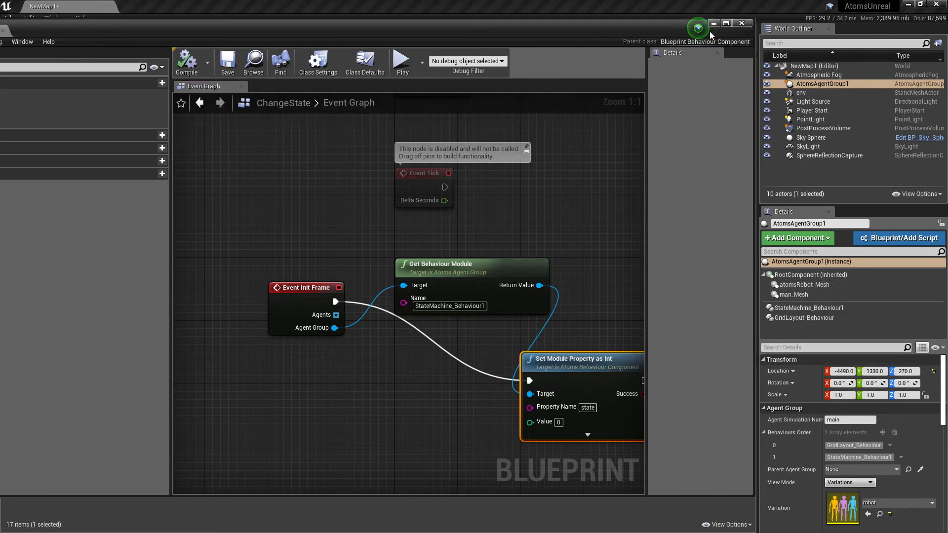
# Return from the ChangeState Blueprint to the level editor
pyautogui.click(713, 24)
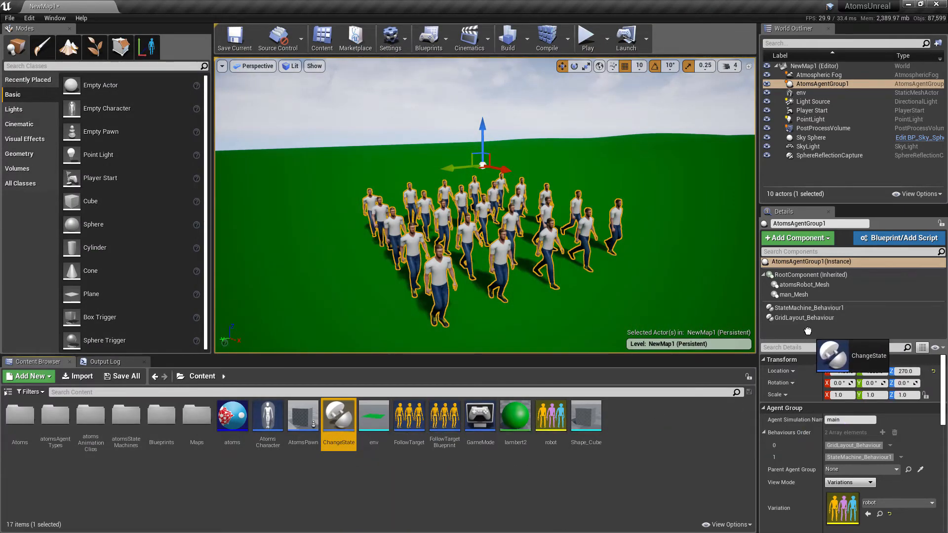
# Add ChangeState to AtomsAgentGroup1's components and play the level in the editor
pyautogui.click(794, 328)
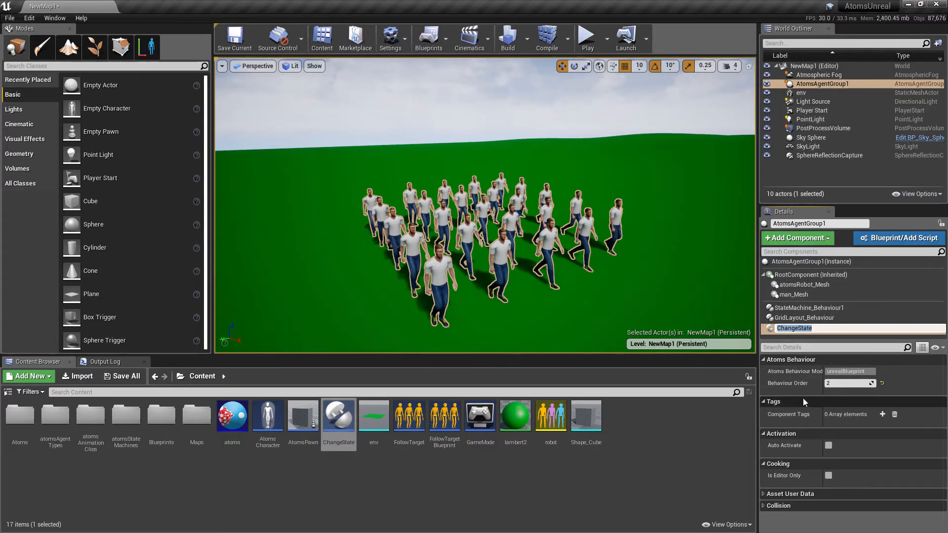
pyautogui.moveTo(586, 111)
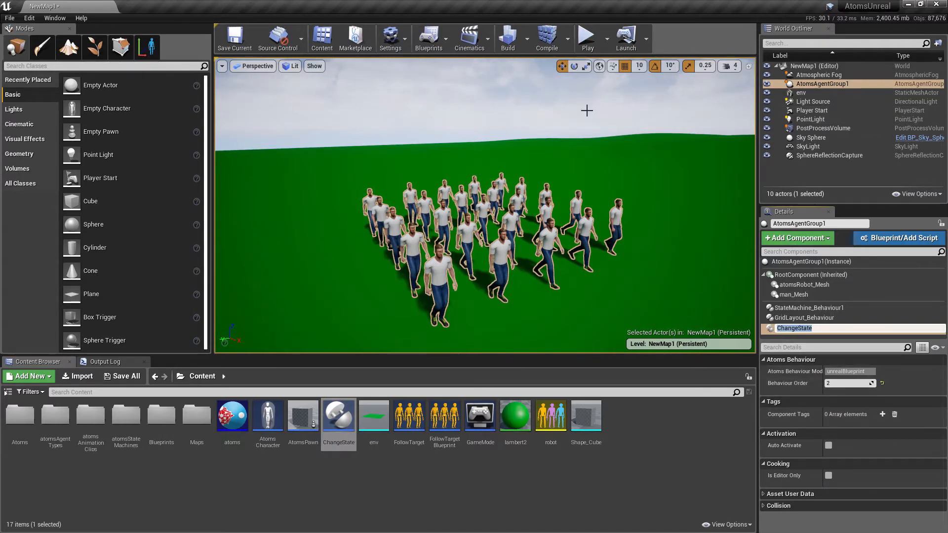
pyautogui.click(585, 34)
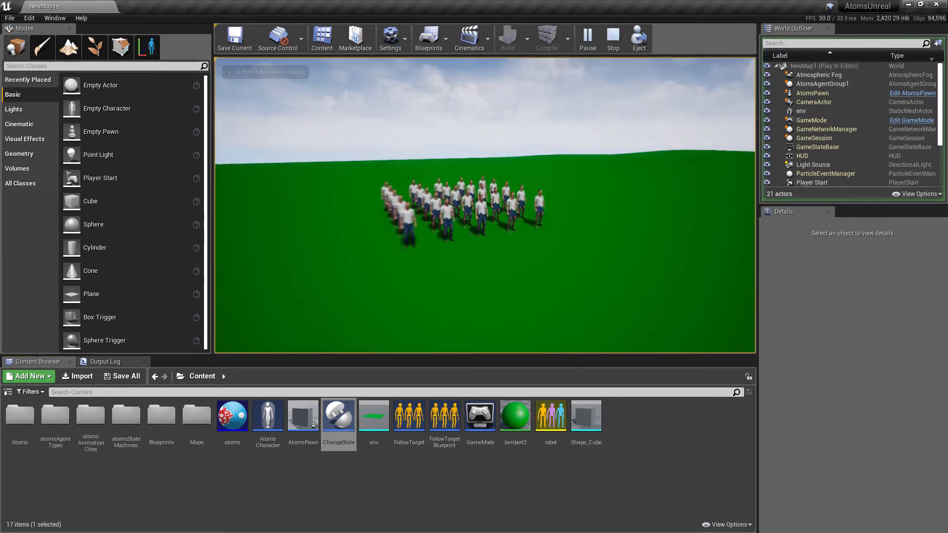
# Stop playback, remove ChangeState from AtomsAgentGroup1, and bring up the Add New asset list
pyautogui.click(612, 37)
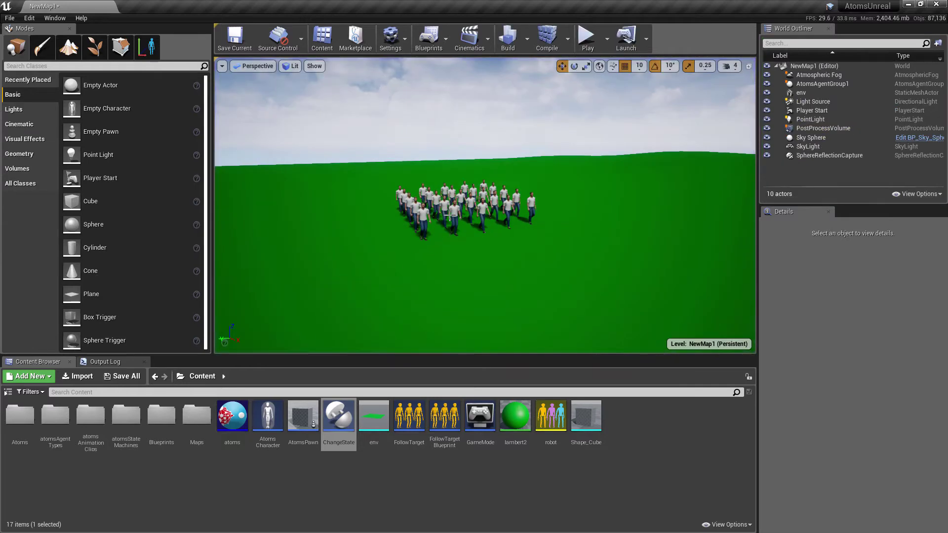
pyautogui.click(821, 83)
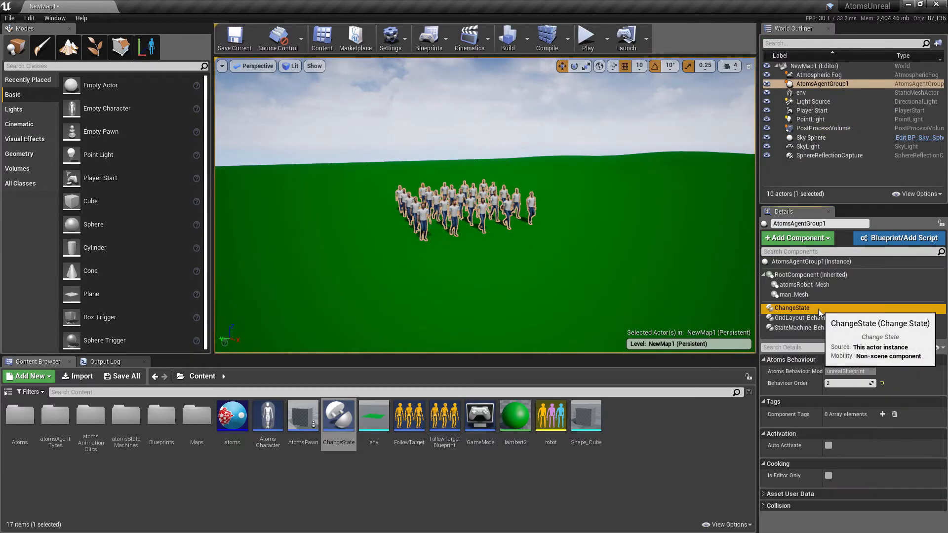
pyautogui.click(807, 327)
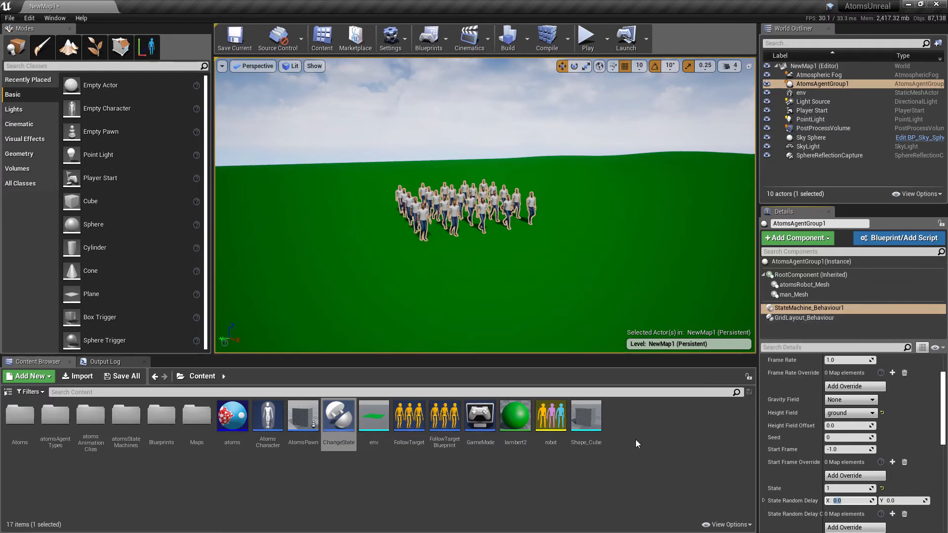
pyautogui.moveTo(424, 447)
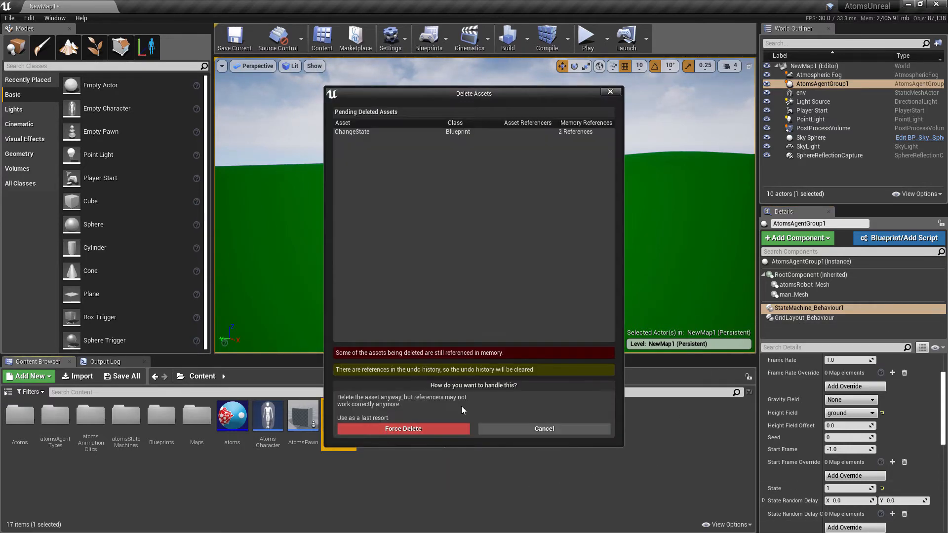
pyautogui.click(402, 428)
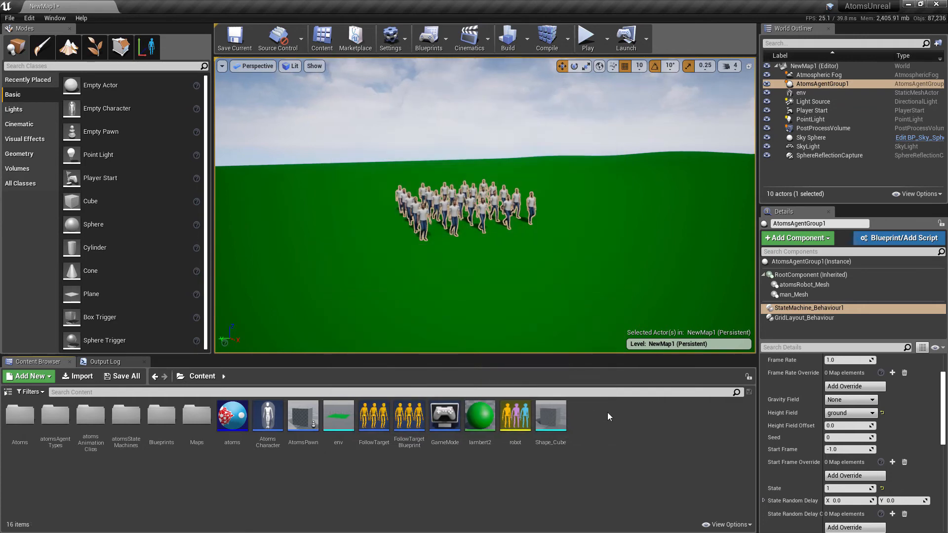
# Create the FollowCamera Blueprint class with Blueprint_BehaviourComponent as parent
pyautogui.click(898, 238)
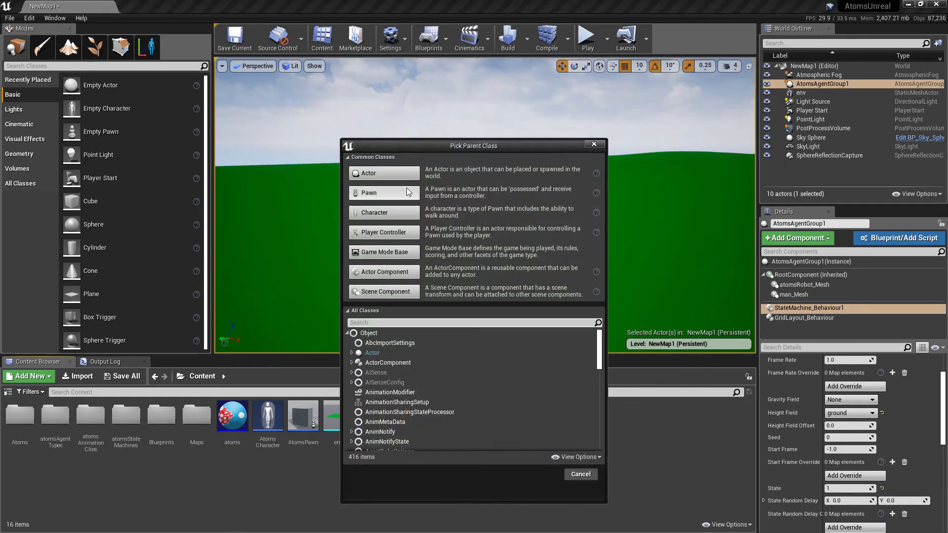
pyautogui.write('beha')
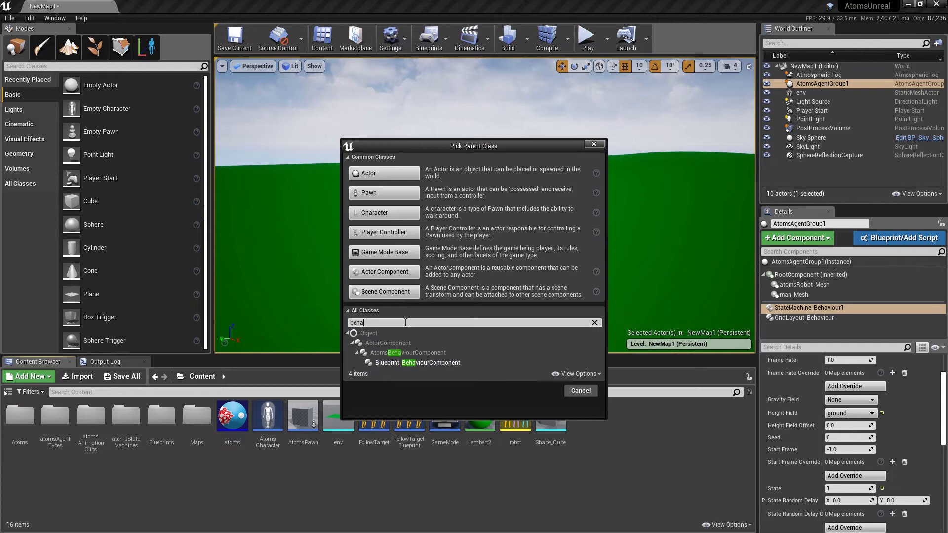
pyautogui.click(415, 362)
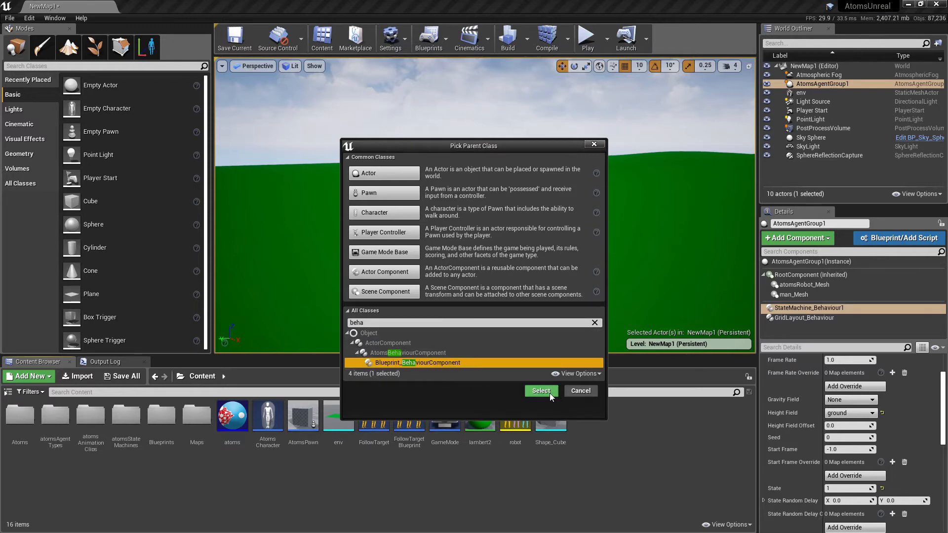
pyautogui.click(541, 391)
pyautogui.write('FollowCamera')
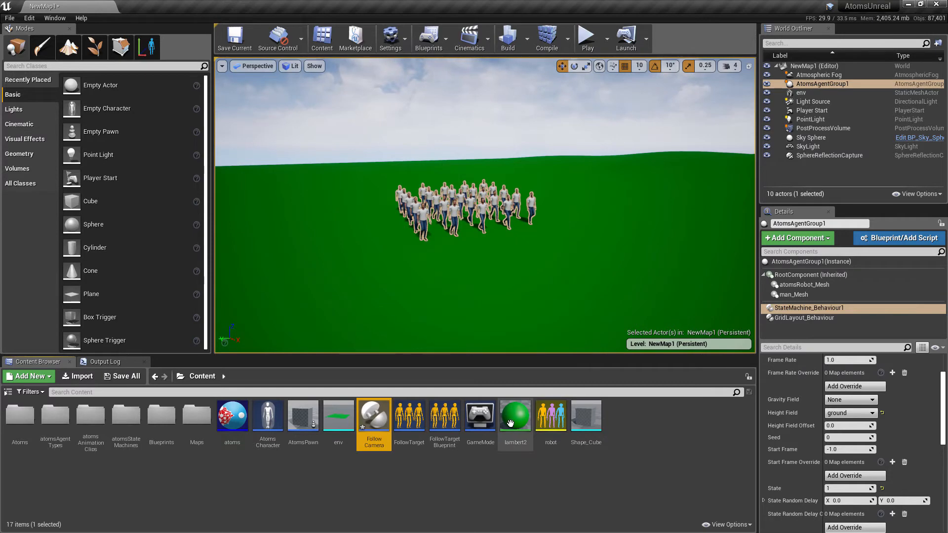
# In FollowCamera, override Init Frame and add Get Player Pawn feeding GetActorLocation
pyautogui.doubleClick(373, 416)
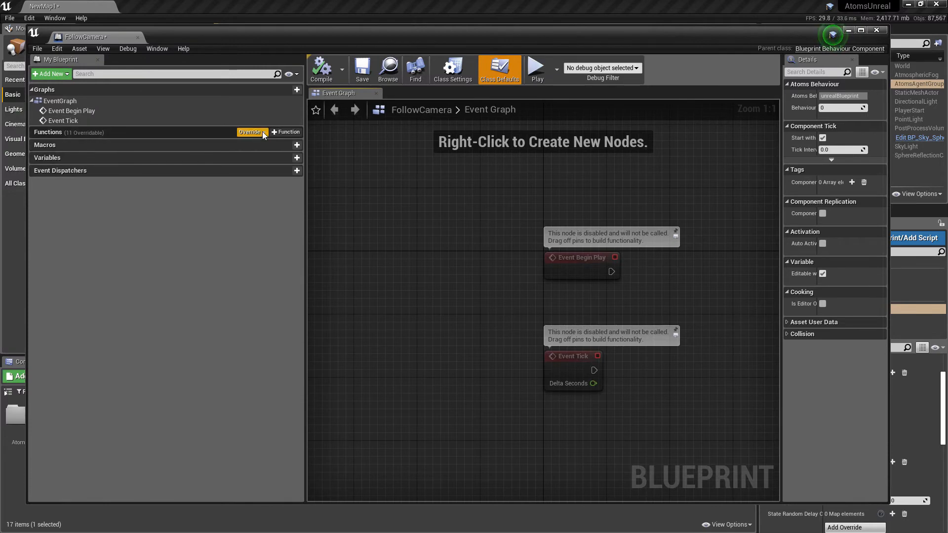
pyautogui.click(248, 131)
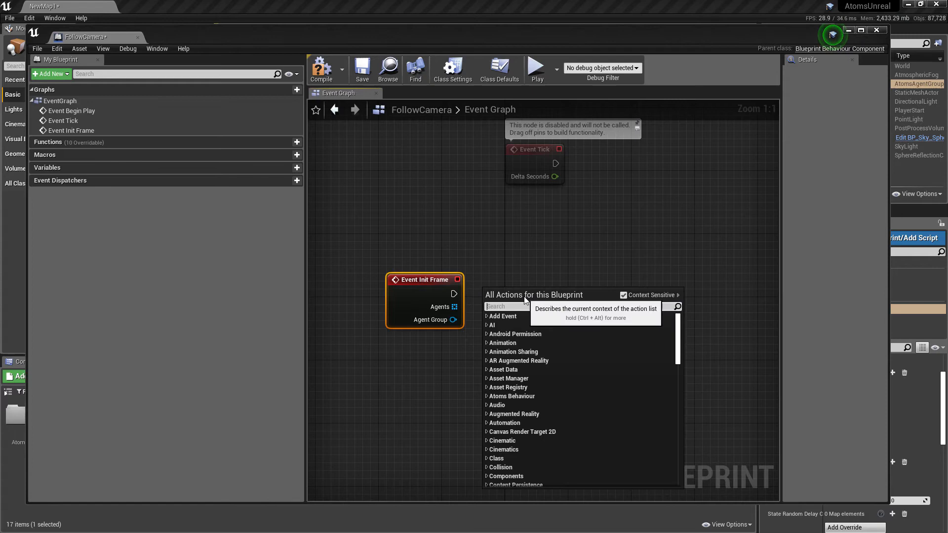
pyautogui.moveTo(623, 296)
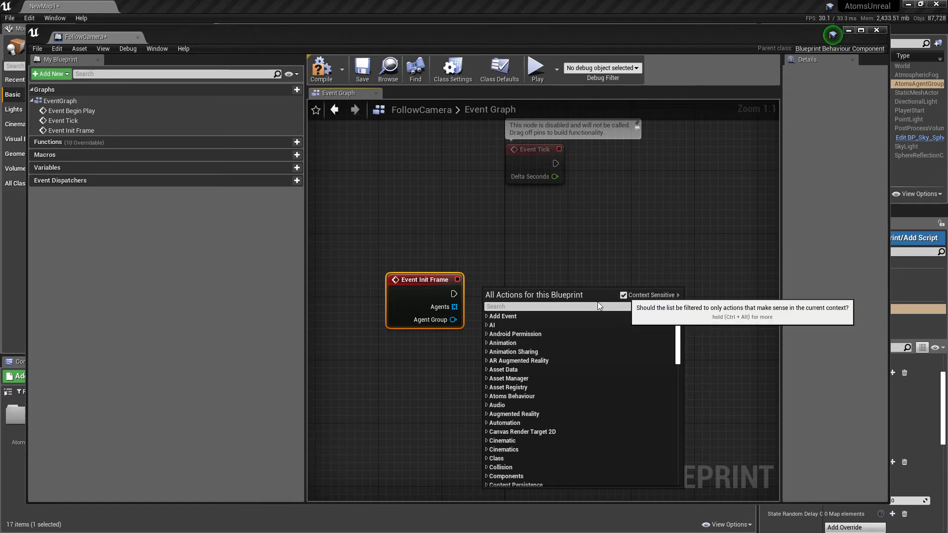
pyautogui.write('get actor')
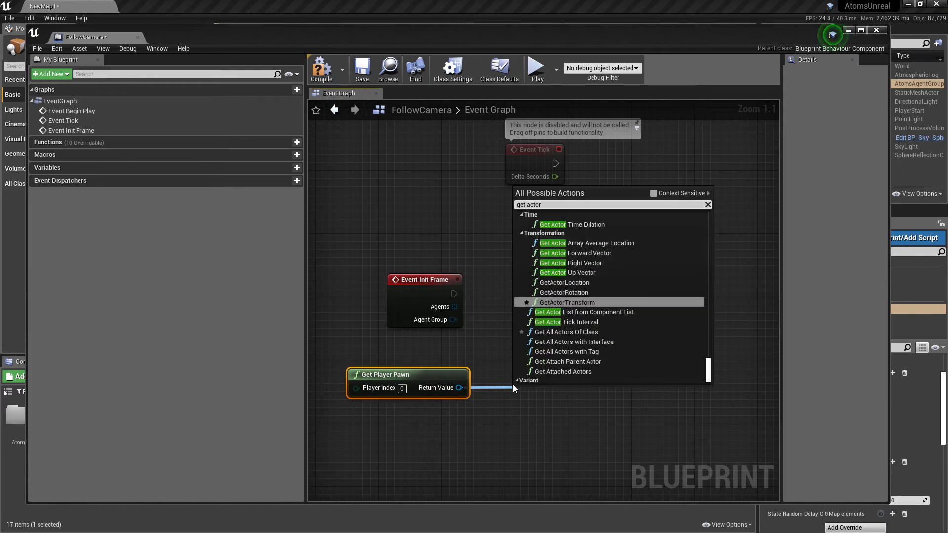
pyautogui.click(562, 283)
pyautogui.write('forea')
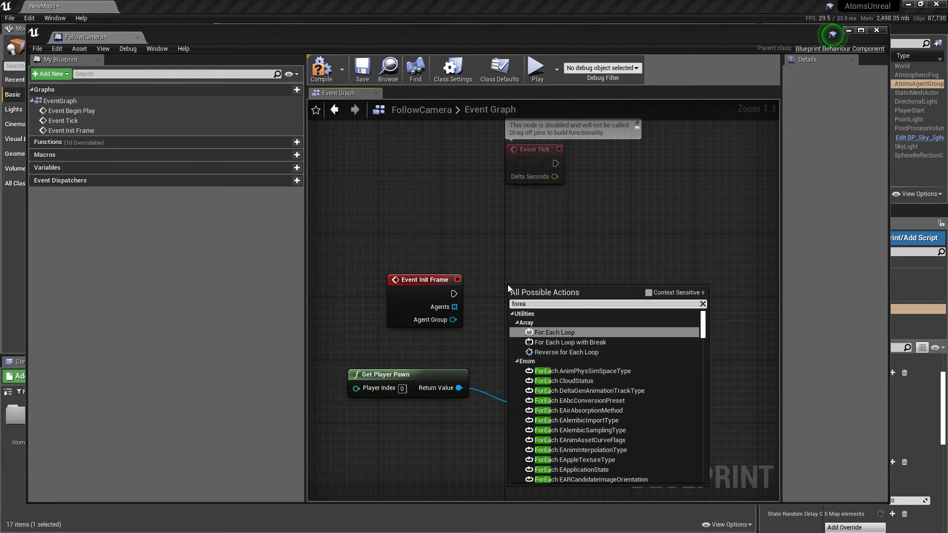
# Add a For Each Loop over Agents reading each agent's 'position' Vector3 metadata
pyautogui.click(554, 331)
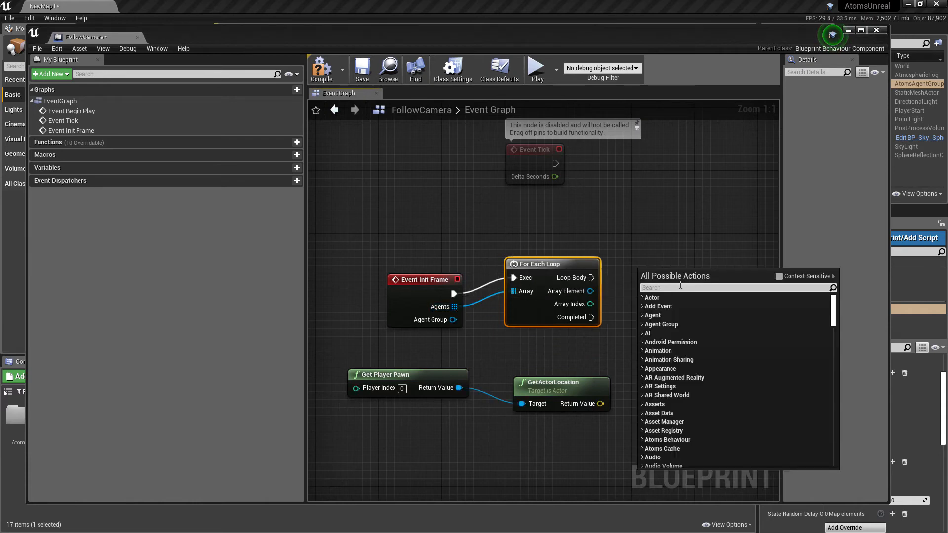
pyautogui.write('get vector')
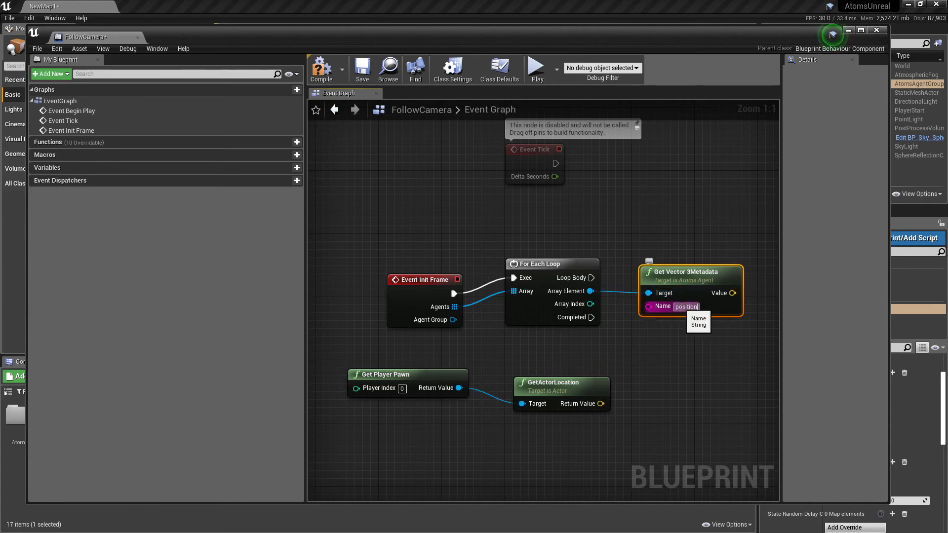
pyautogui.moveTo(806, 338)
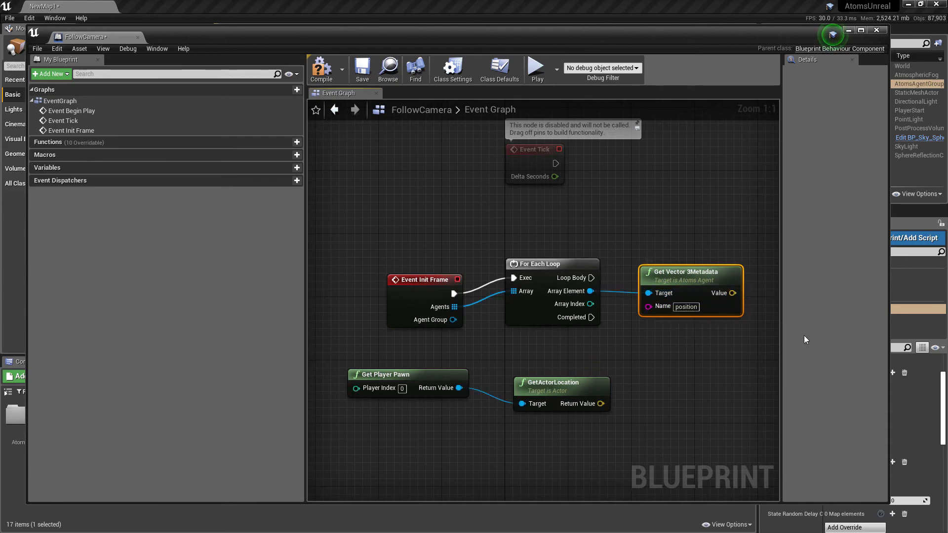
pyautogui.click(860, 31)
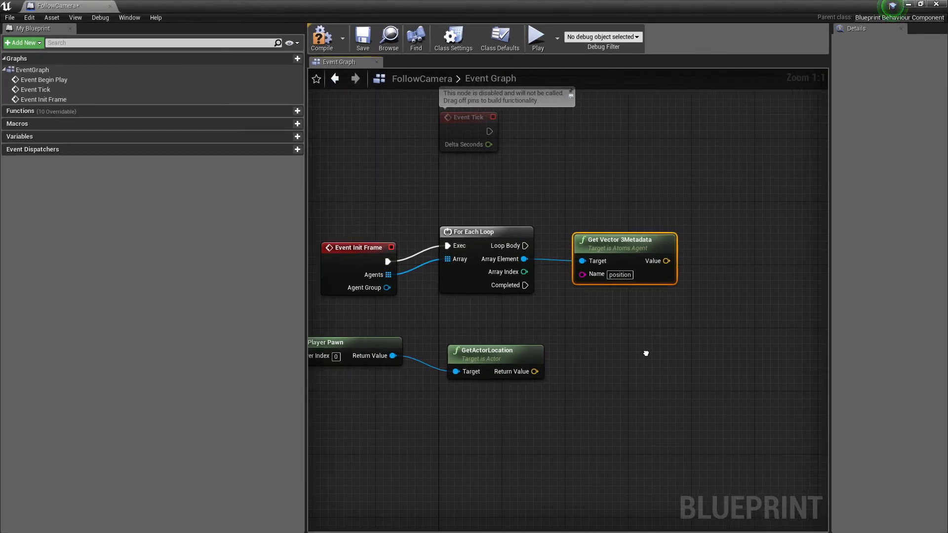
# Subtract the two location vectors, Normalize the result, and search for a set-agent metadata node
pyautogui.rightClick(646, 353)
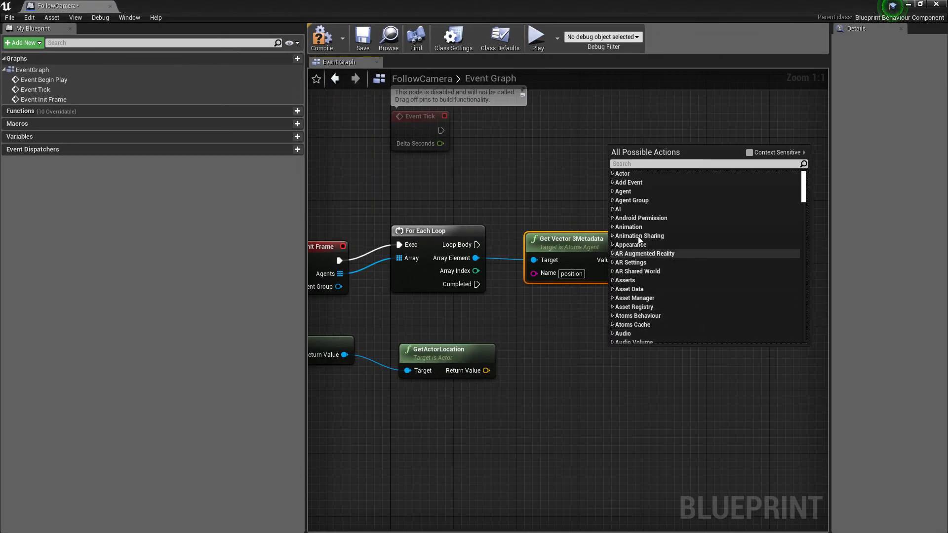
pyautogui.write('vector su')
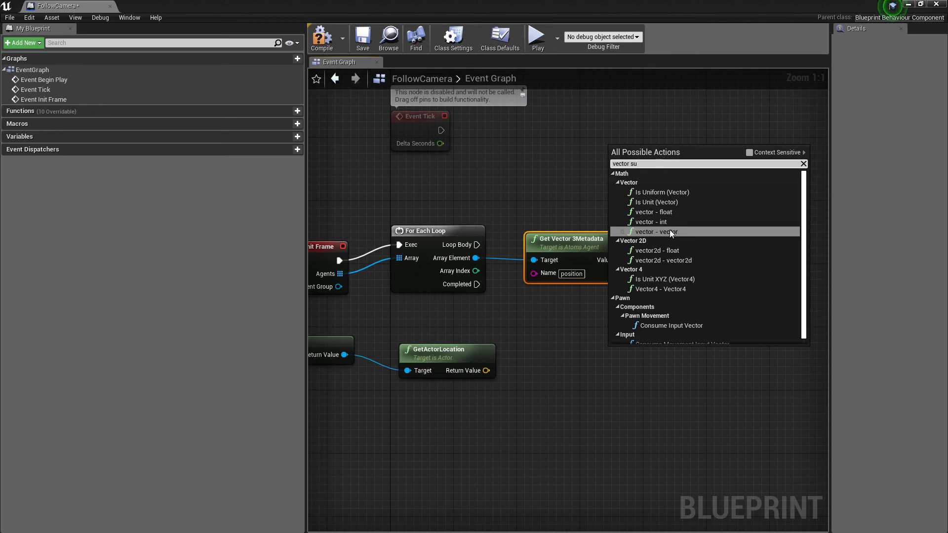
pyautogui.click(656, 231)
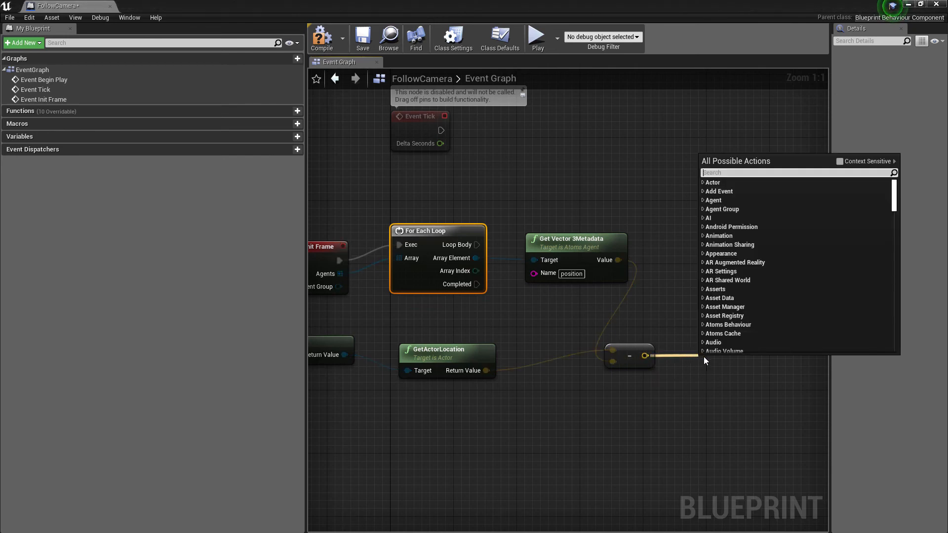
pyautogui.write('norma')
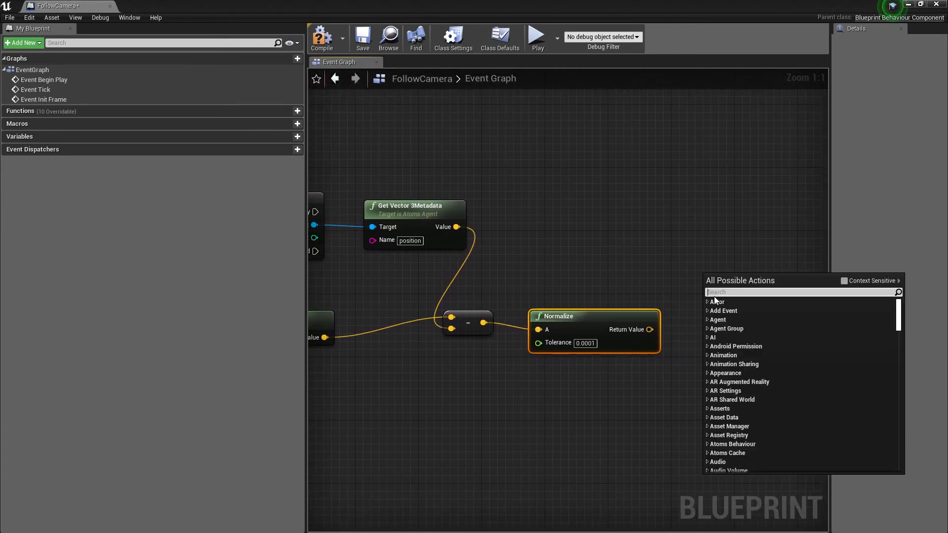
pyautogui.write('set aget')
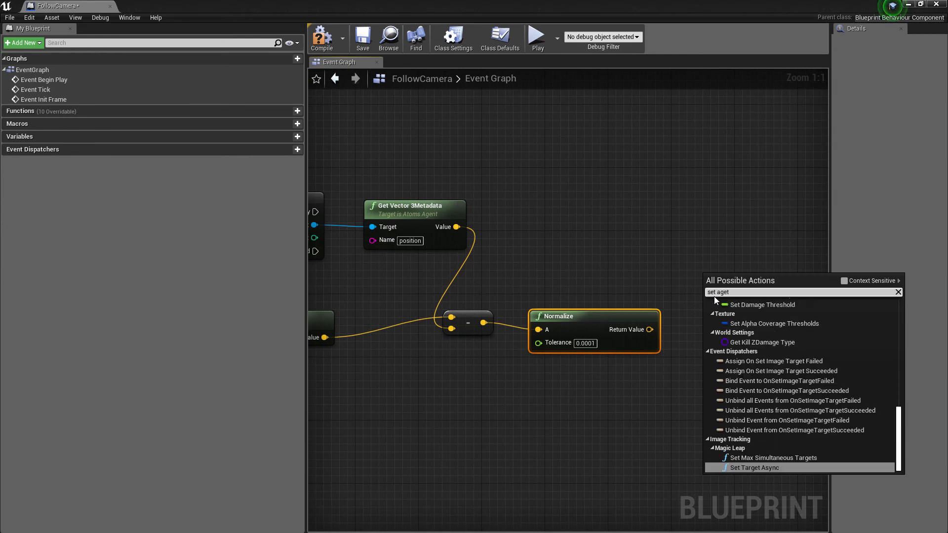
# Add a Set Vector 3Metadata node for writing the agents' direction metadata
pyautogui.write('me')
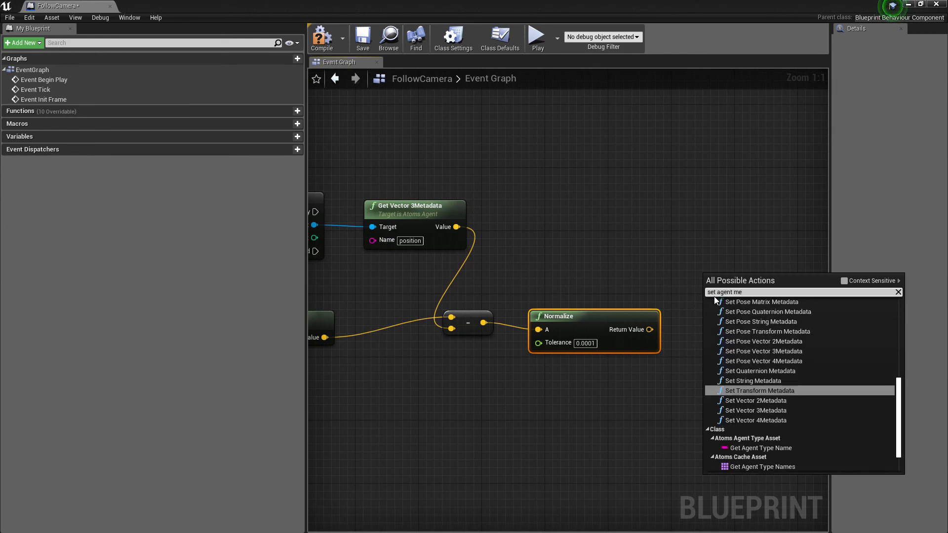
pyautogui.click(755, 411)
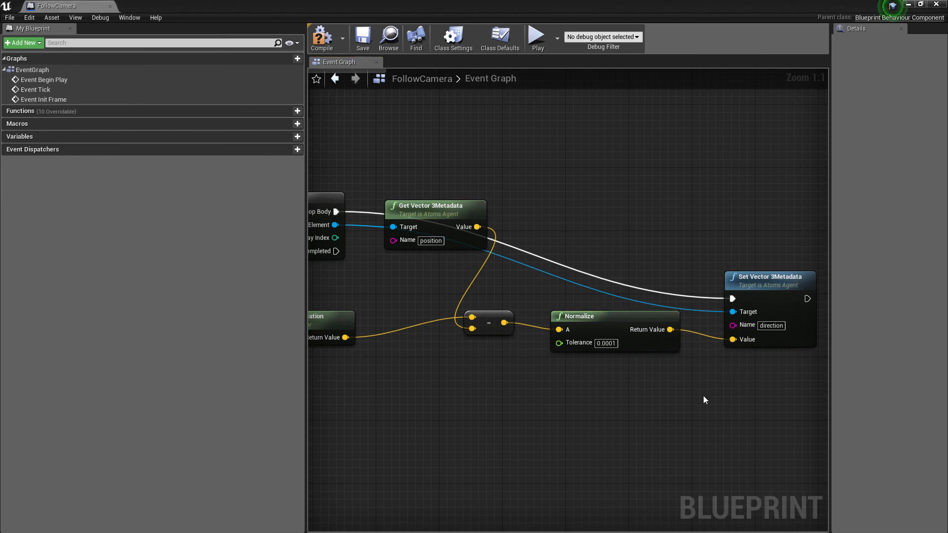
pyautogui.moveTo(925, 5)
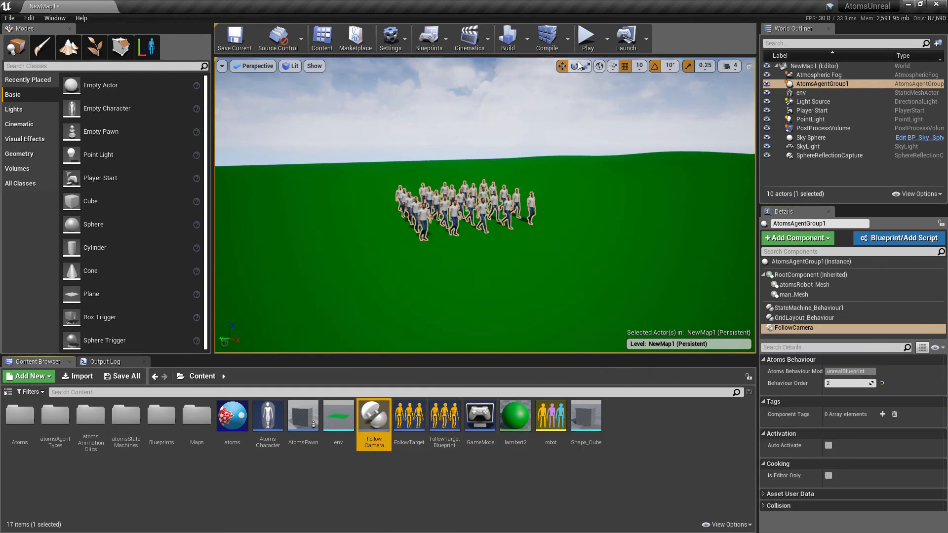
pyautogui.moveTo(586, 38)
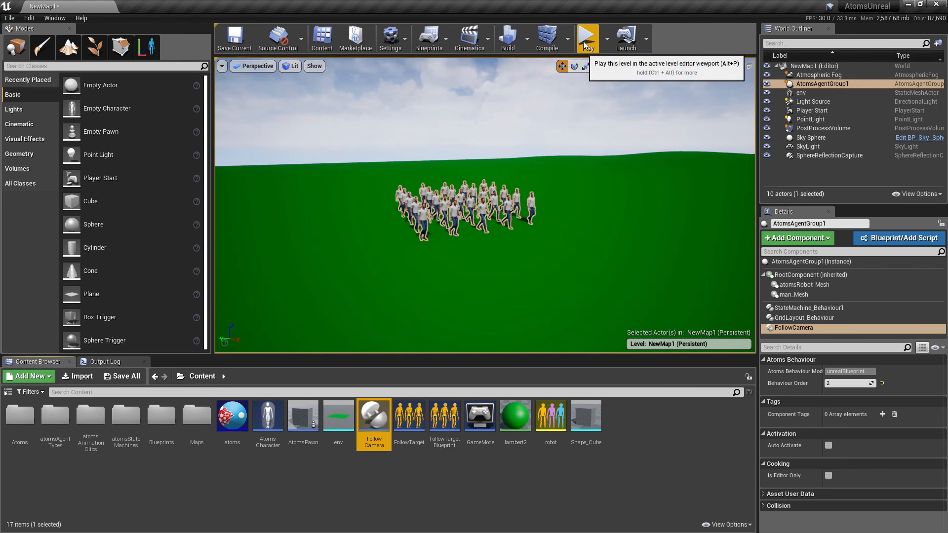
pyautogui.click(587, 35)
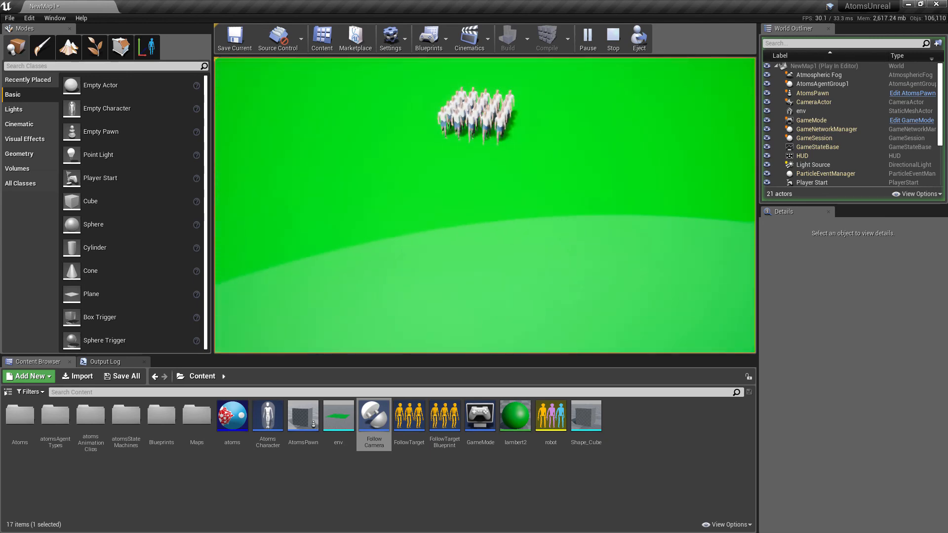
pyautogui.click(613, 37)
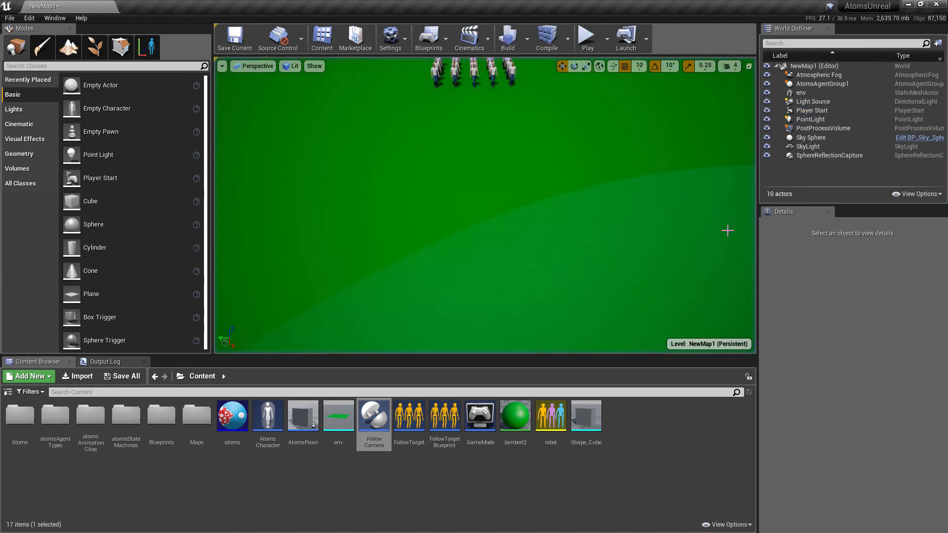